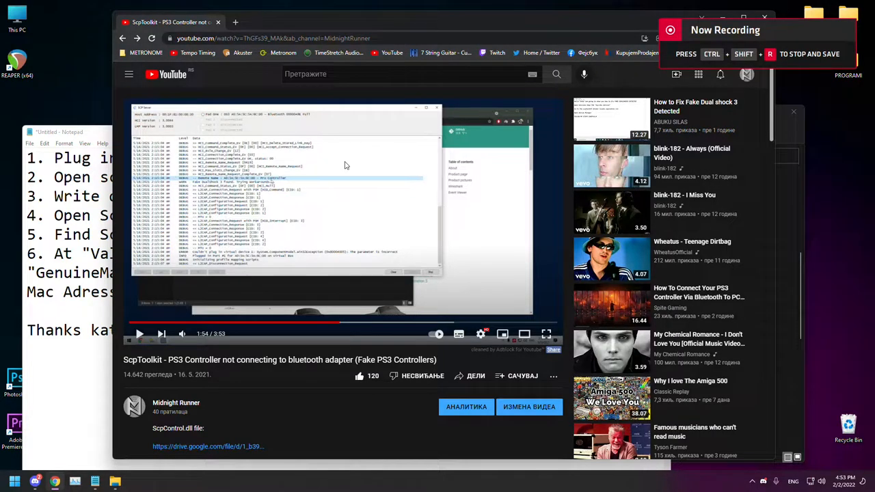
mouse_move(300, 187)
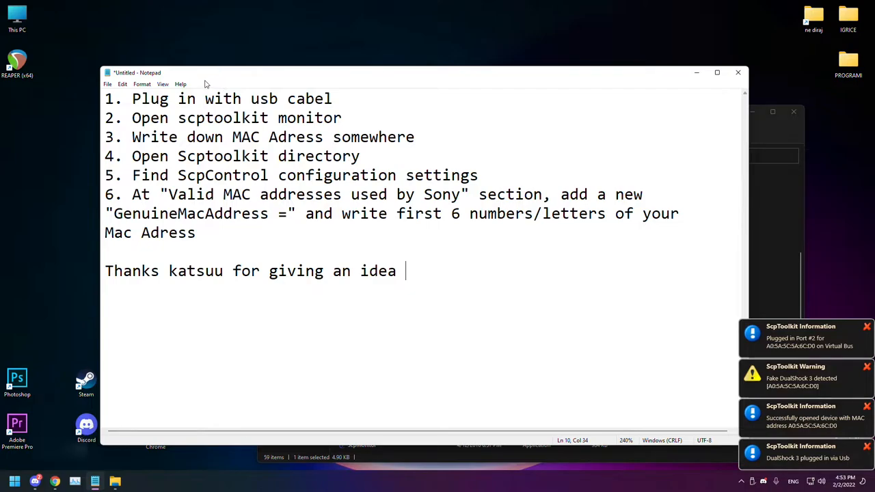
Search the Start menu for 'scptoolkit Monitor (legacy)'.
left_click(14, 481)
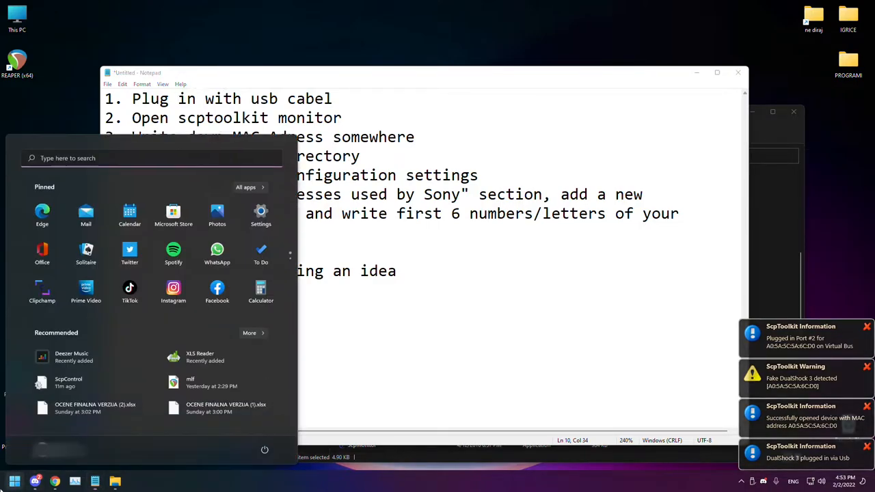
type("scptoolkit Monitor (legacy)")
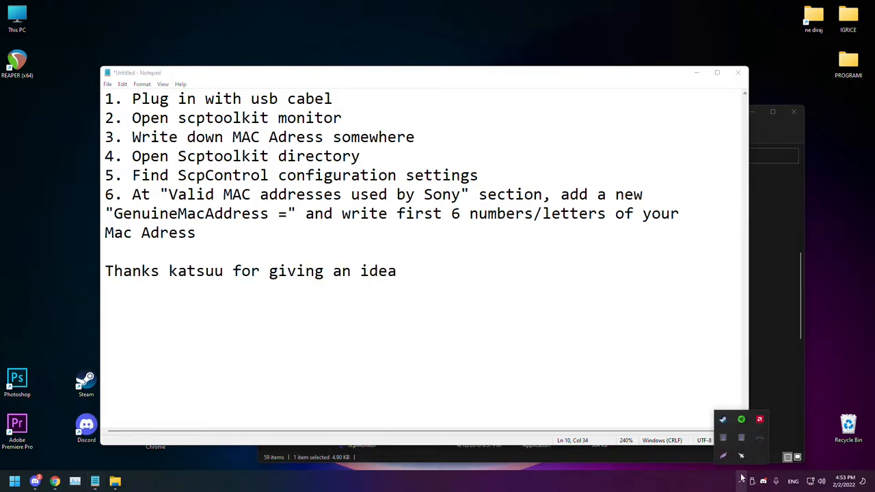
mouse_move(723, 438)
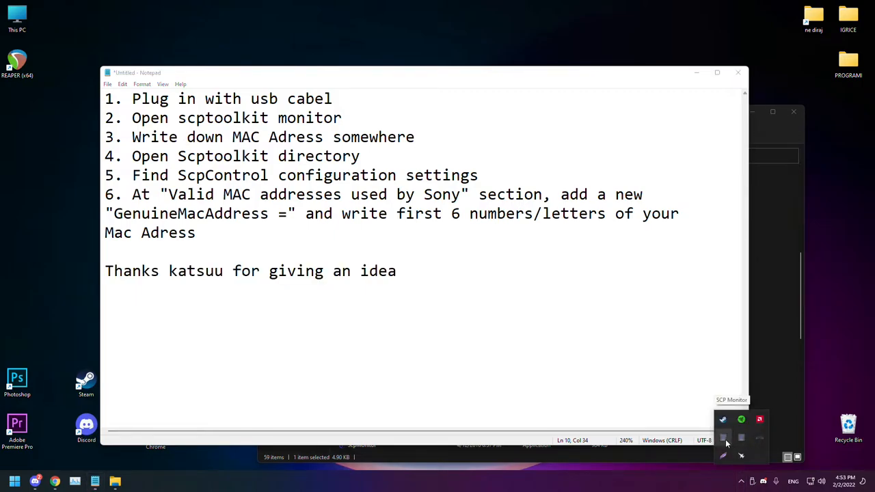
Open SCP Monitor from its tray icon to see Pad Two's DS3 and MAC address.
left_click(723, 438)
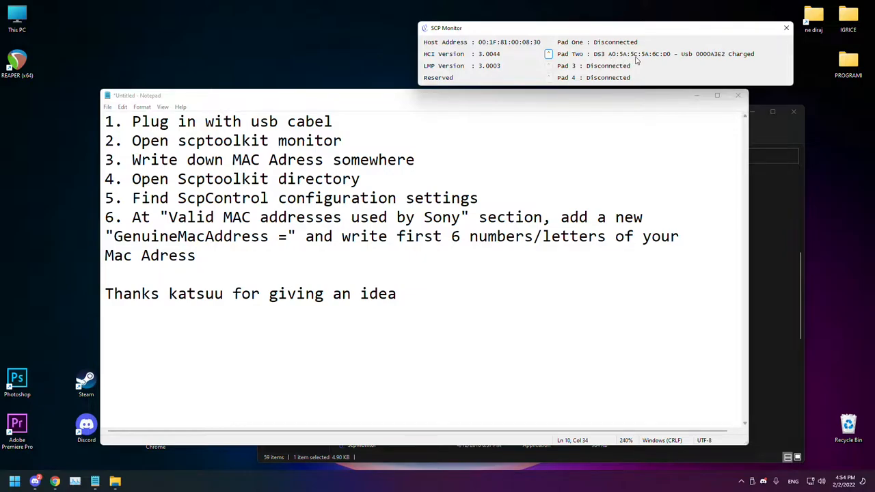
Type the MAC prefix A0:5A:5C at the end of step 3 in the note.
left_click(424, 159)
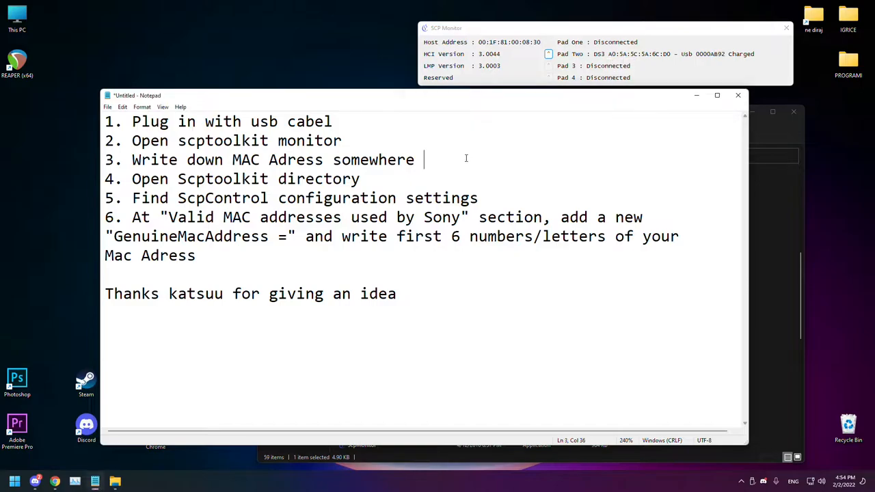
type("A0")
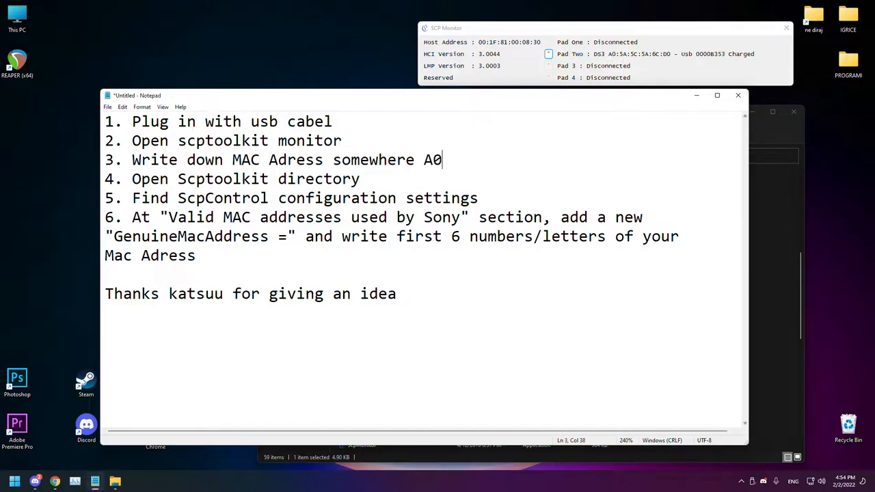
type(":")
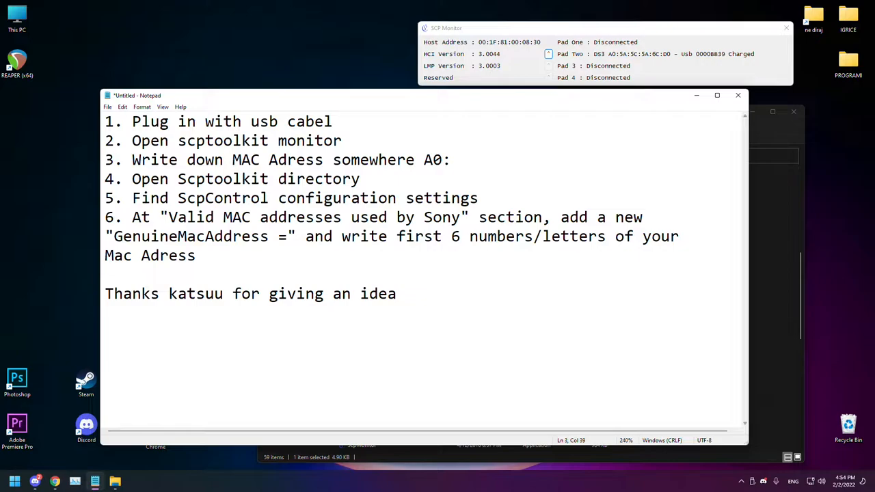
type("5A")
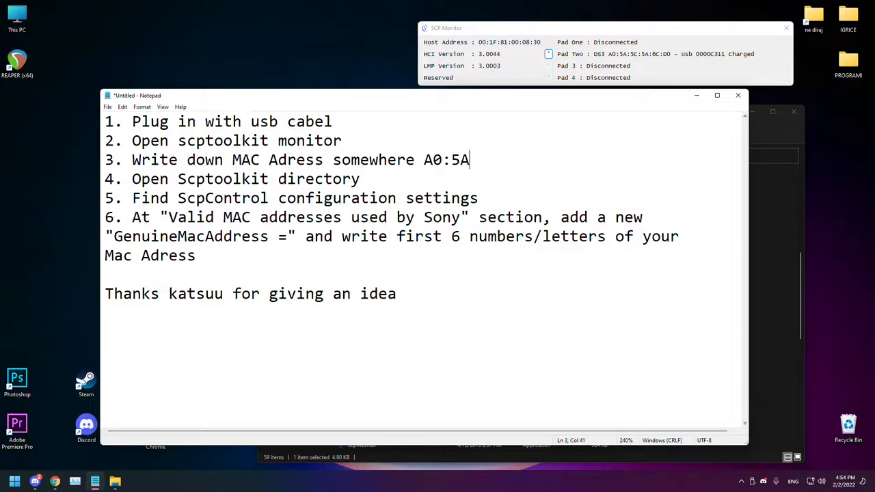
type(":5")
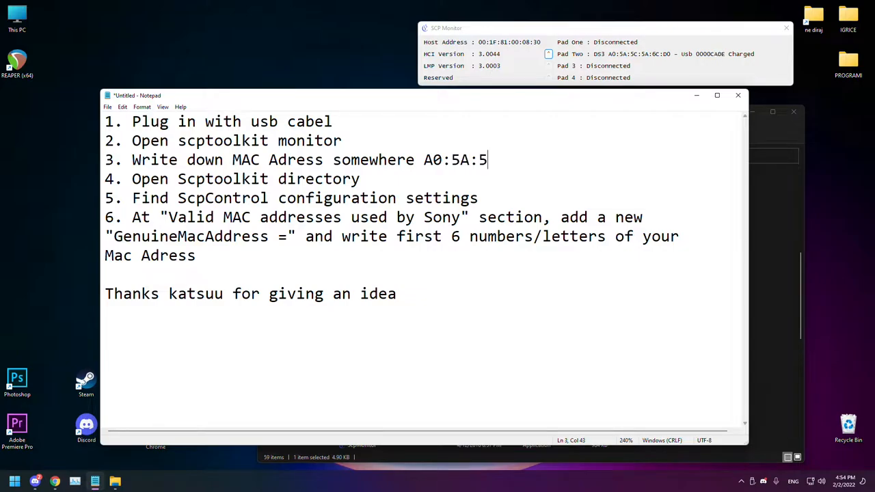
type("C")
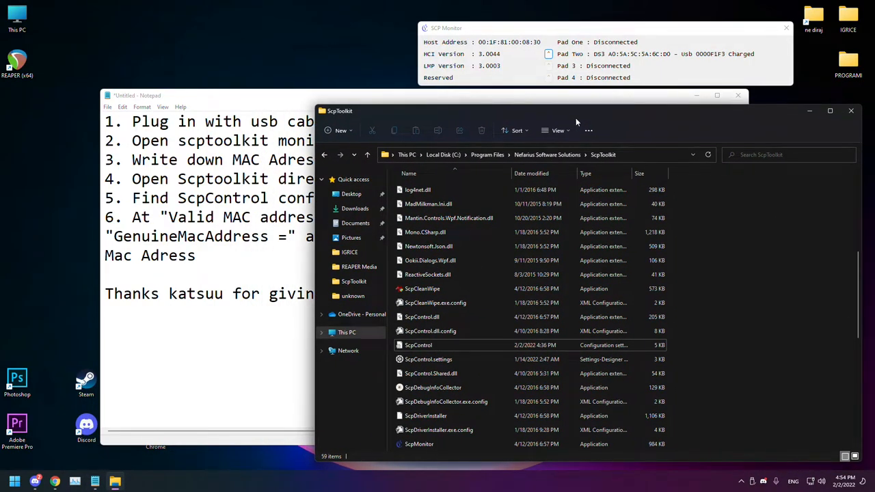
left_click(418, 345)
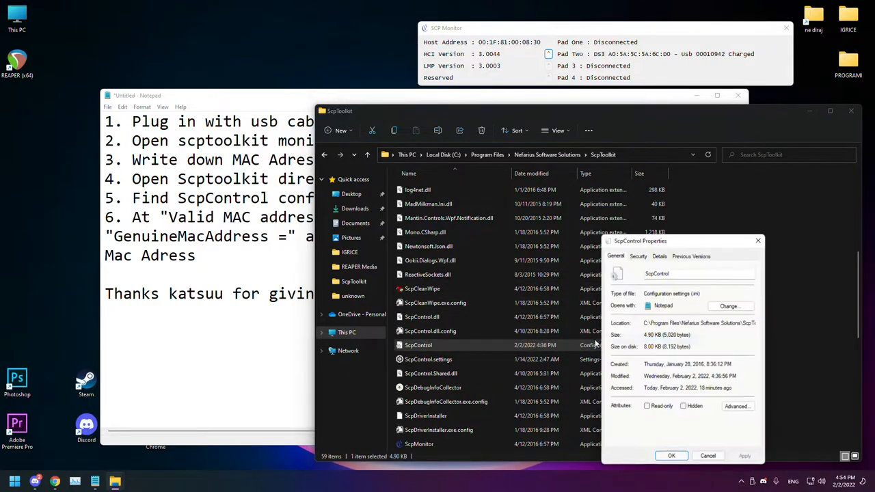
left_click(637, 255)
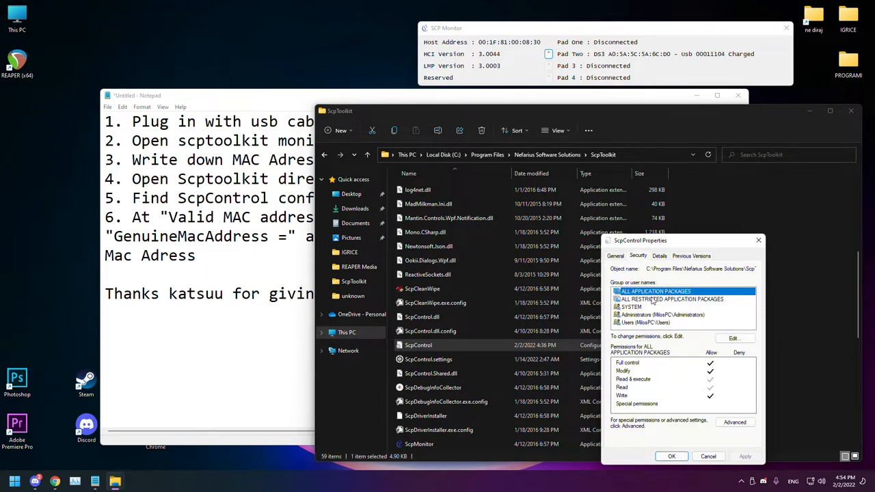
left_click(661, 315)
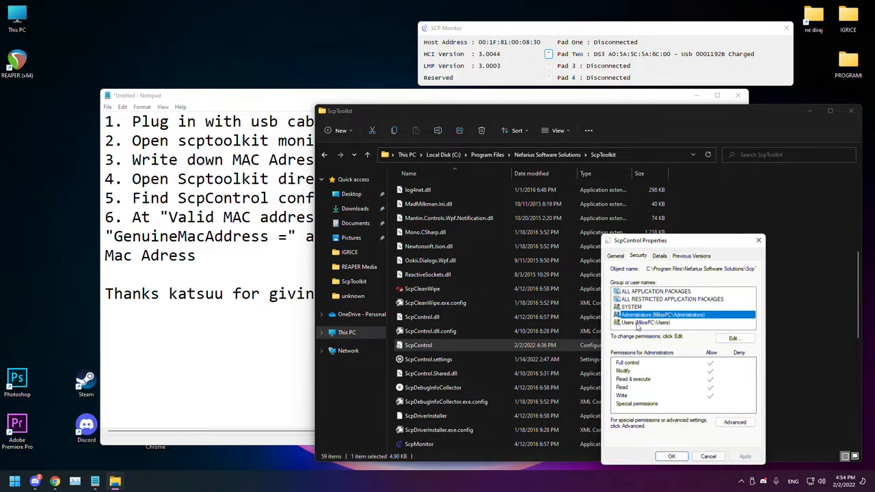
left_click(734, 421)
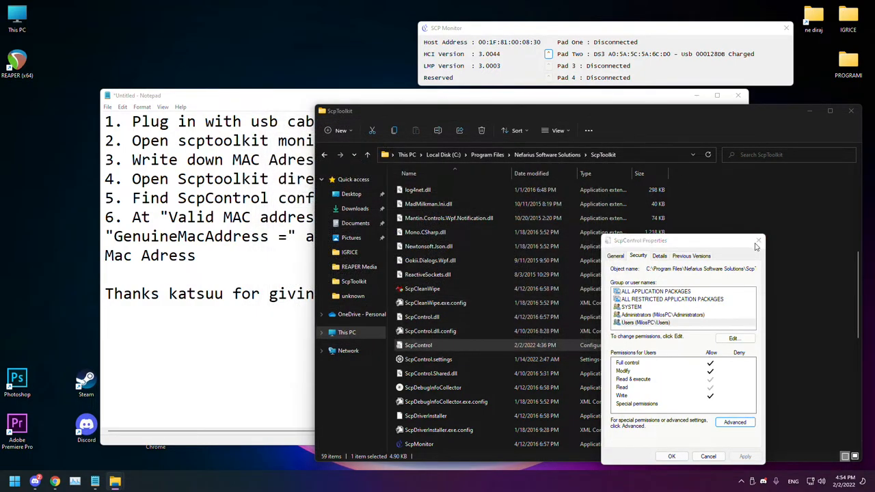
left_click(708, 456)
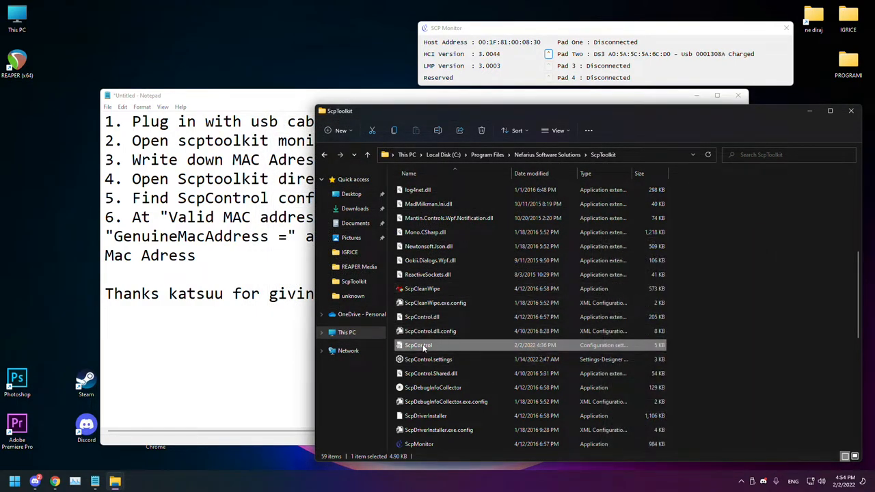
Open the ScpControl file in Notepad through its Edit context-menu option.
right_click(418, 344)
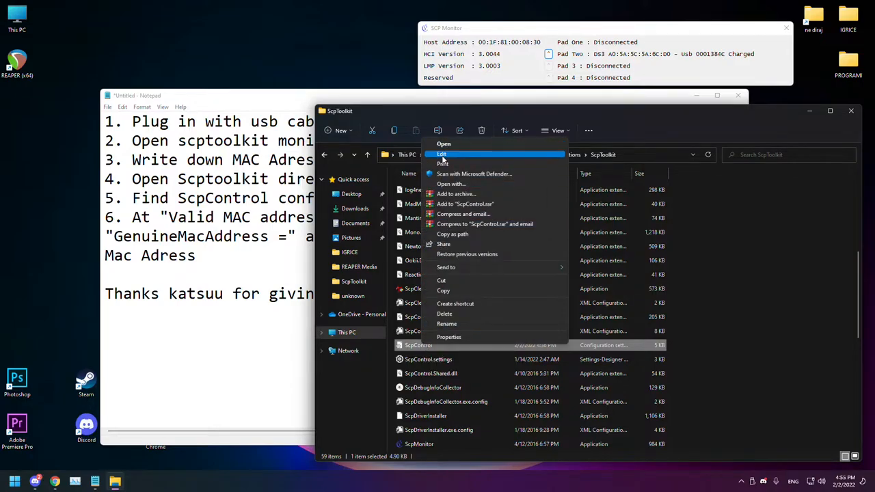
left_click(442, 154)
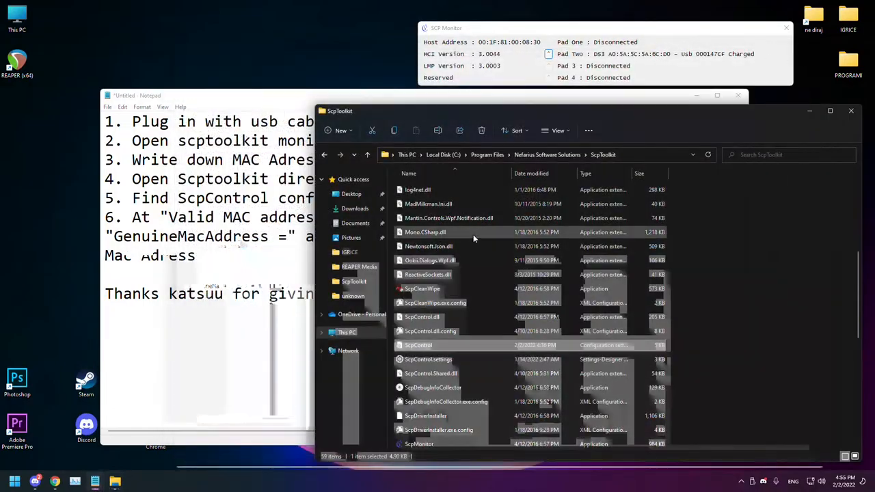
double_click(418, 345)
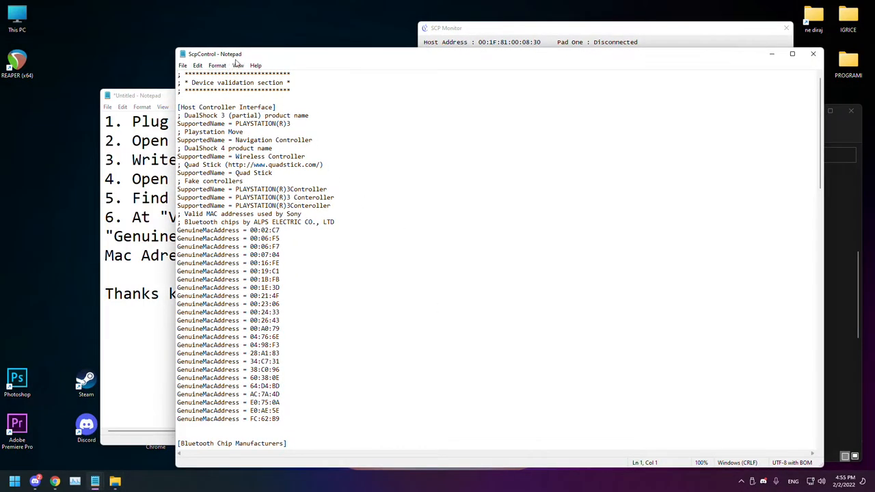
Move the ScpControl window aside and select a GenuineMacAddress key name.
left_click_drag(215, 53, 292, 49)
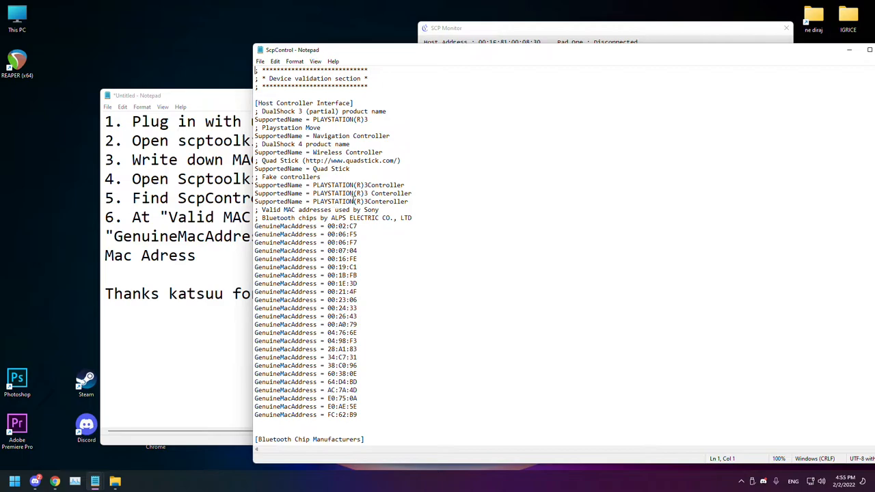
mouse_move(281, 226)
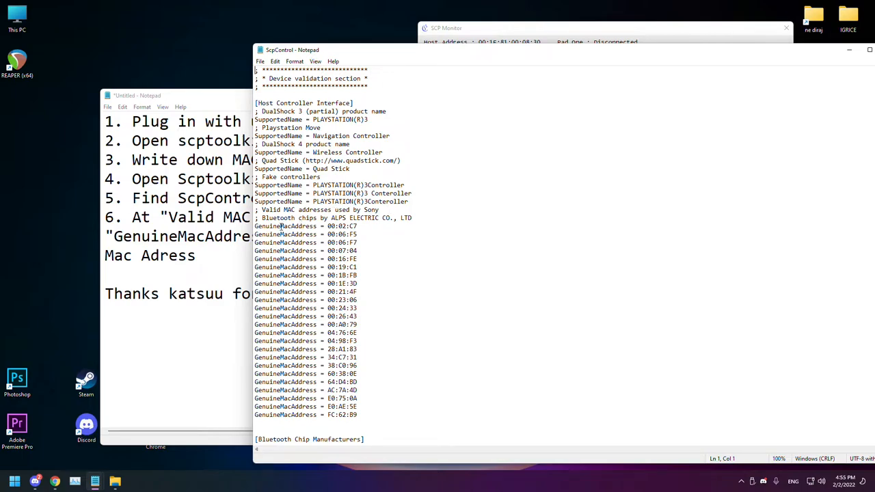
double_click(286, 226)
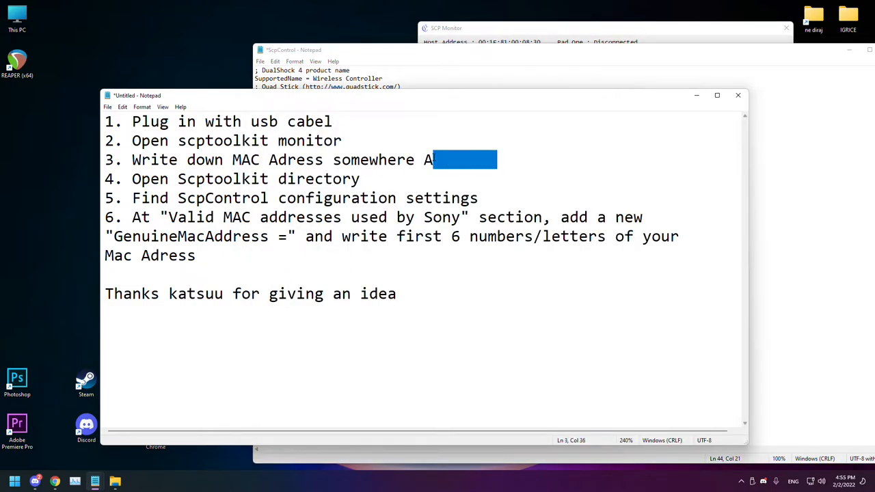
Enter A0:5A:5C as the new GenuineMacAddress value, then reopen ScpControl to verify it.
left_click(294, 49)
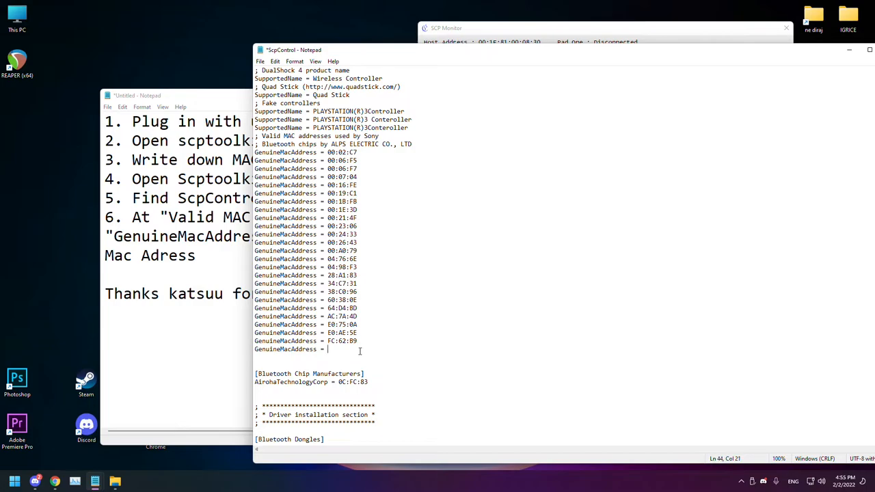
type("A0:5A:5C")
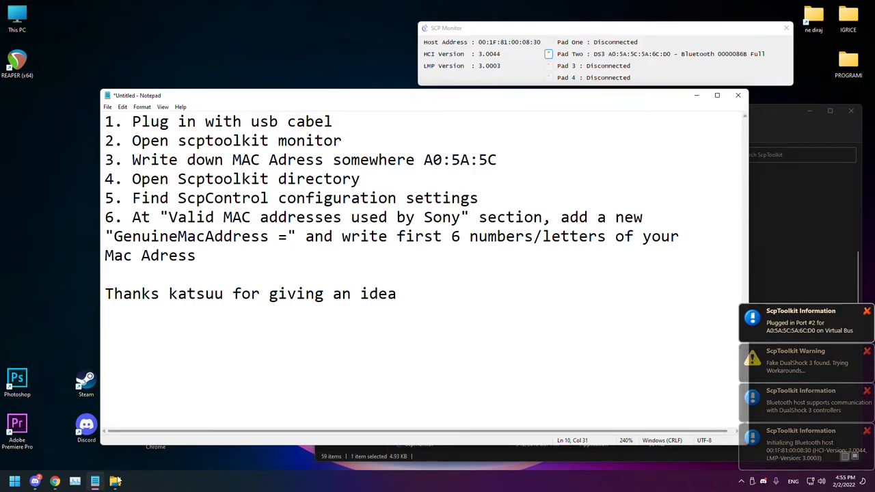
left_click(95, 481)
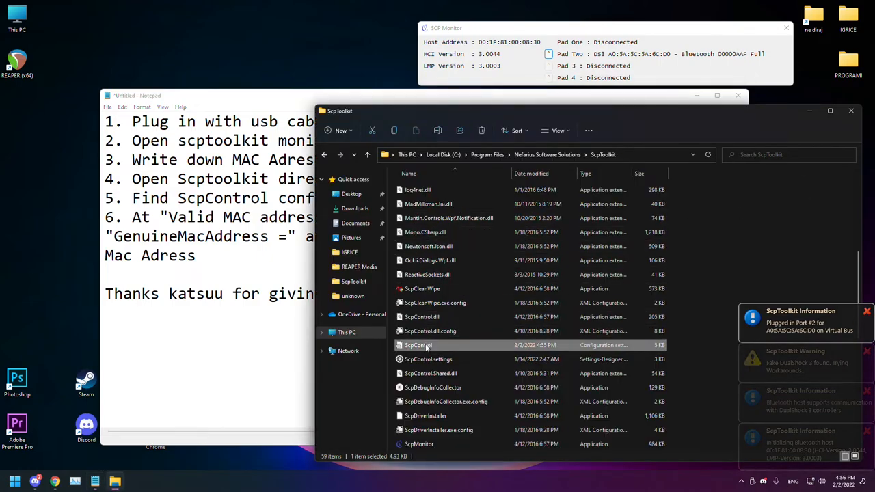
double_click(421, 345)
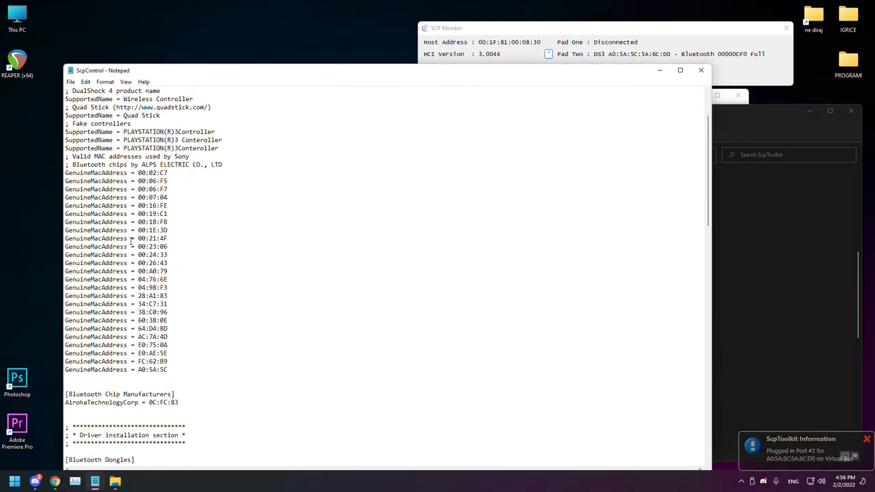